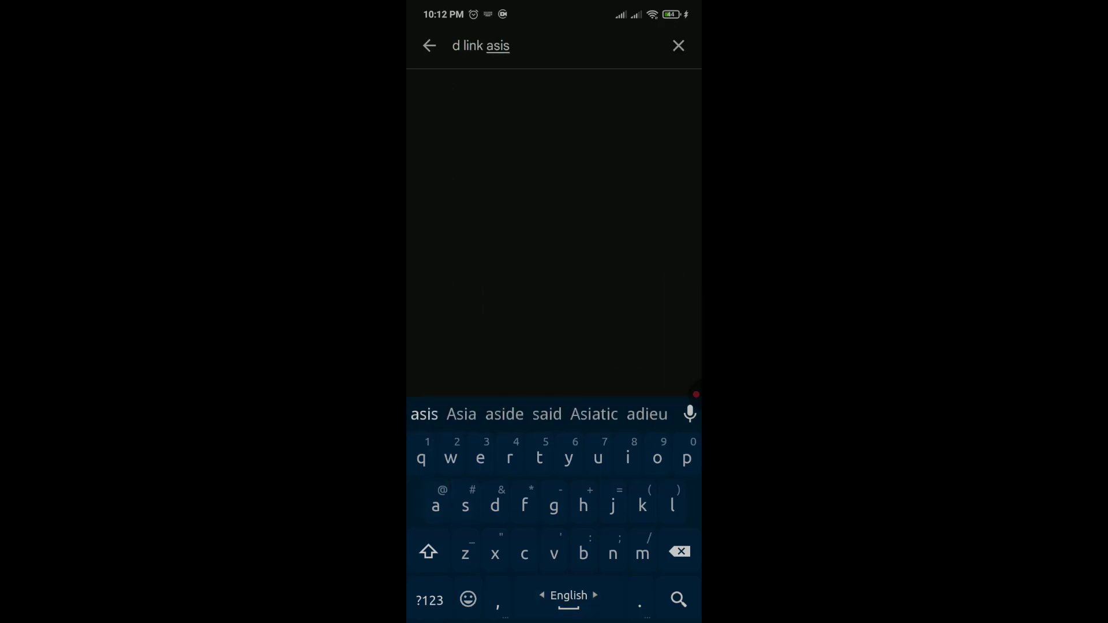
- Search the Play Store for 'd link assistance' and launch the installed D-Link Assistant
{"action": "type", "text": "tance"}
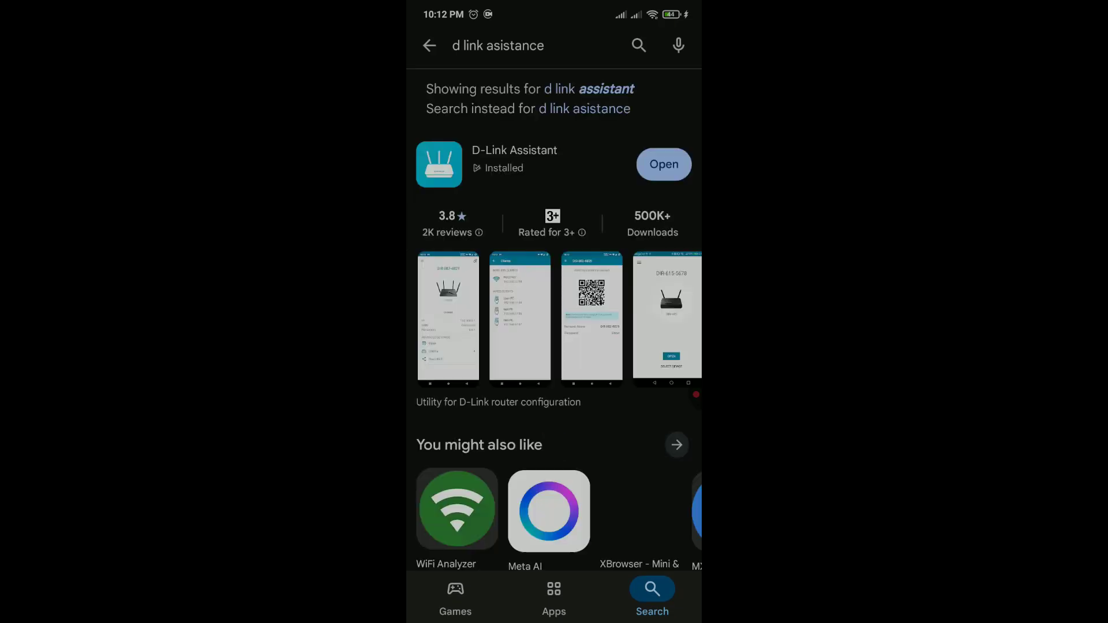
{"action": "left_click", "coordinate": [662, 164]}
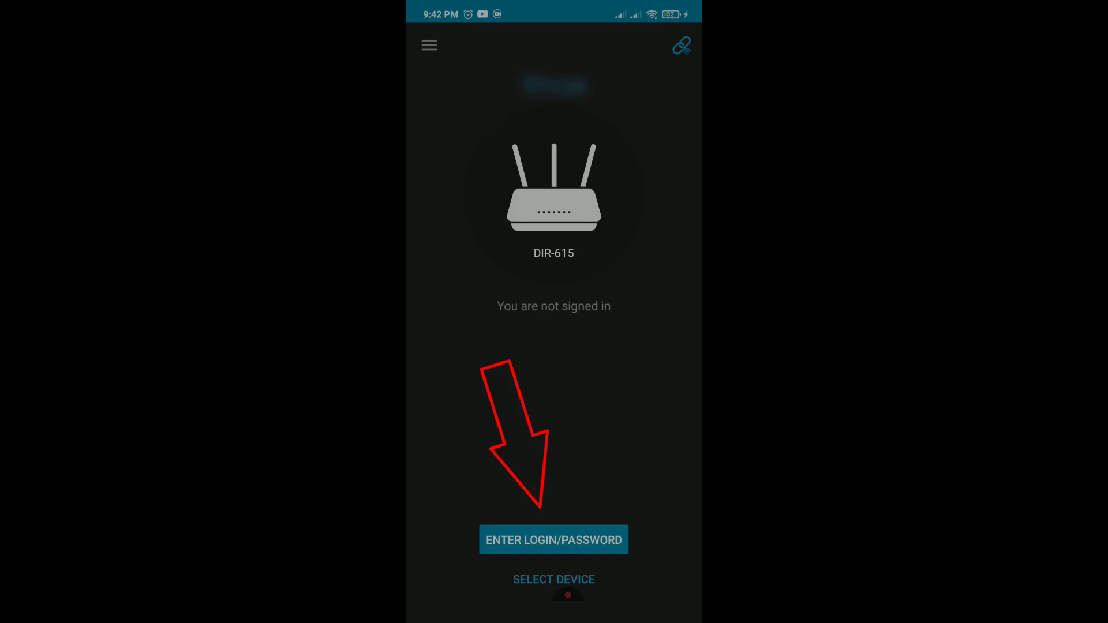
- Log in to the DIR-615 router with user name admin and its password
{"action": "left_click", "coordinate": [553, 539]}
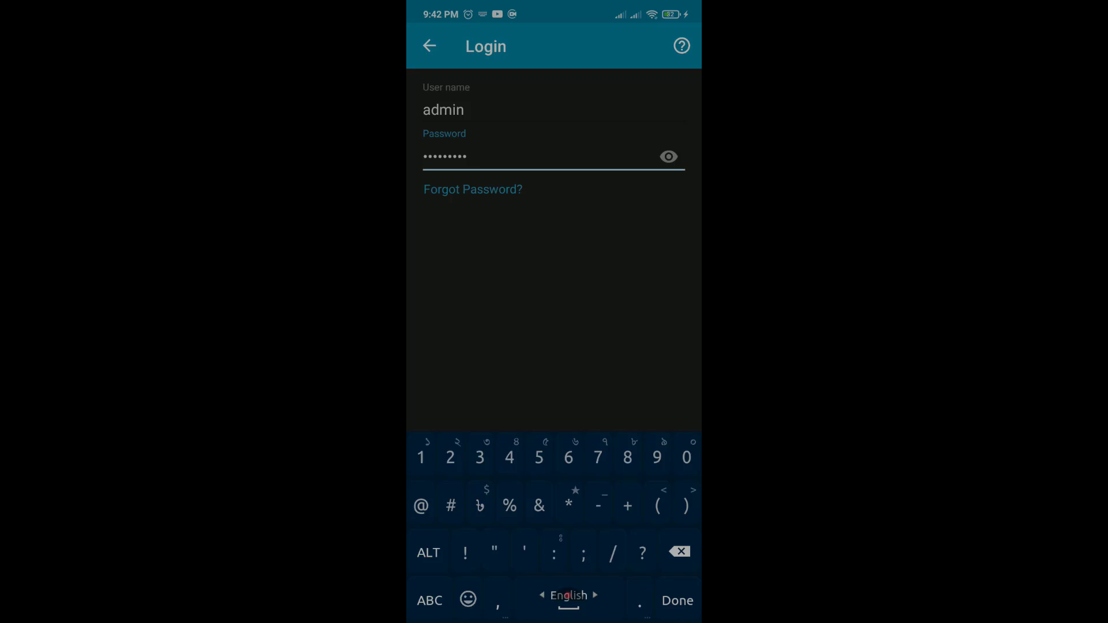
{"action": "left_click", "coordinate": [676, 600]}
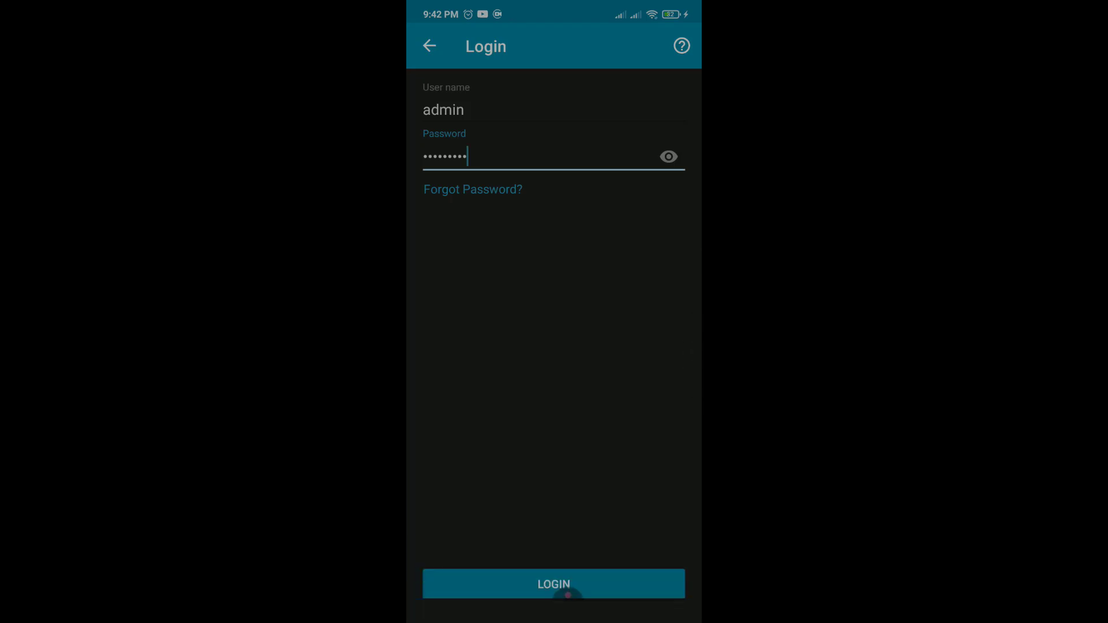
{"action": "left_click", "coordinate": [553, 583]}
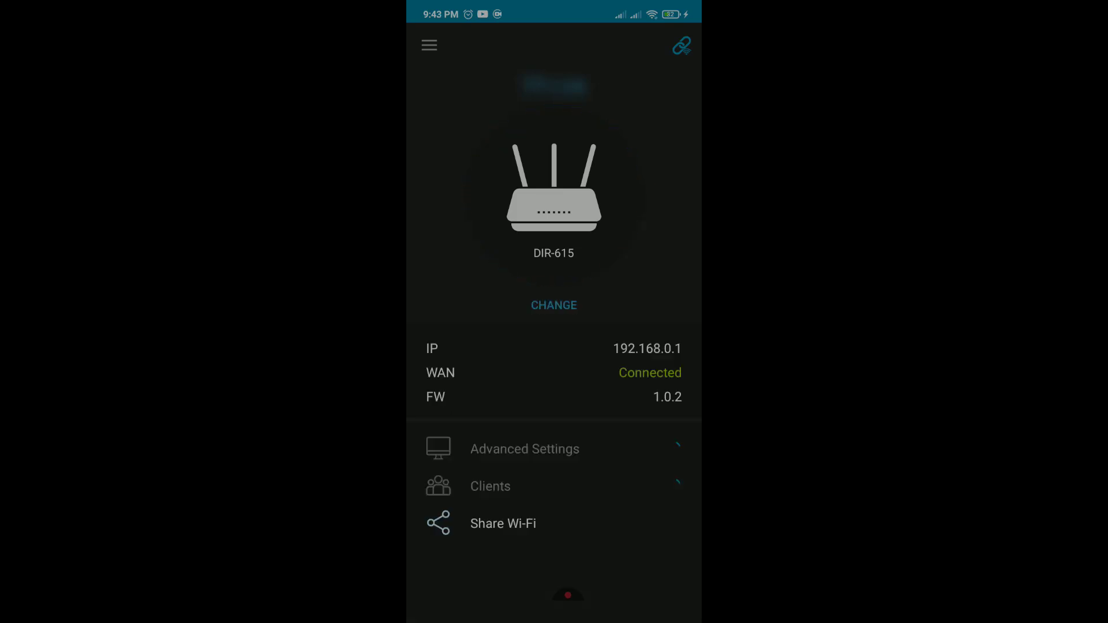
- Open the list of 12 connected clients and select client V2310
{"action": "left_click", "coordinate": [553, 486]}
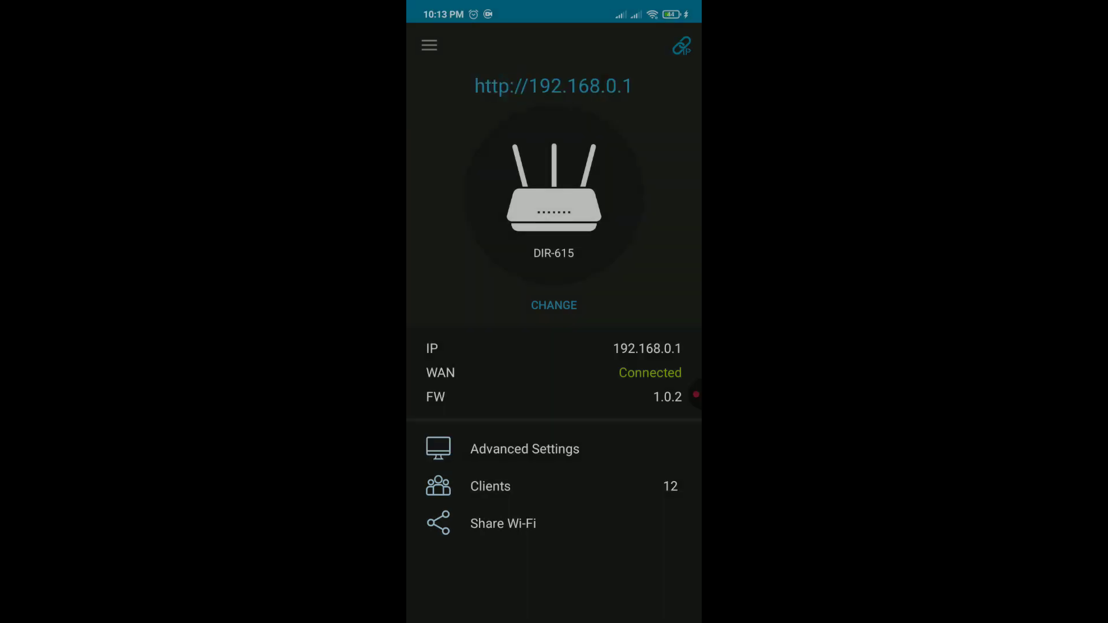
{"action": "left_click", "coordinate": [490, 486]}
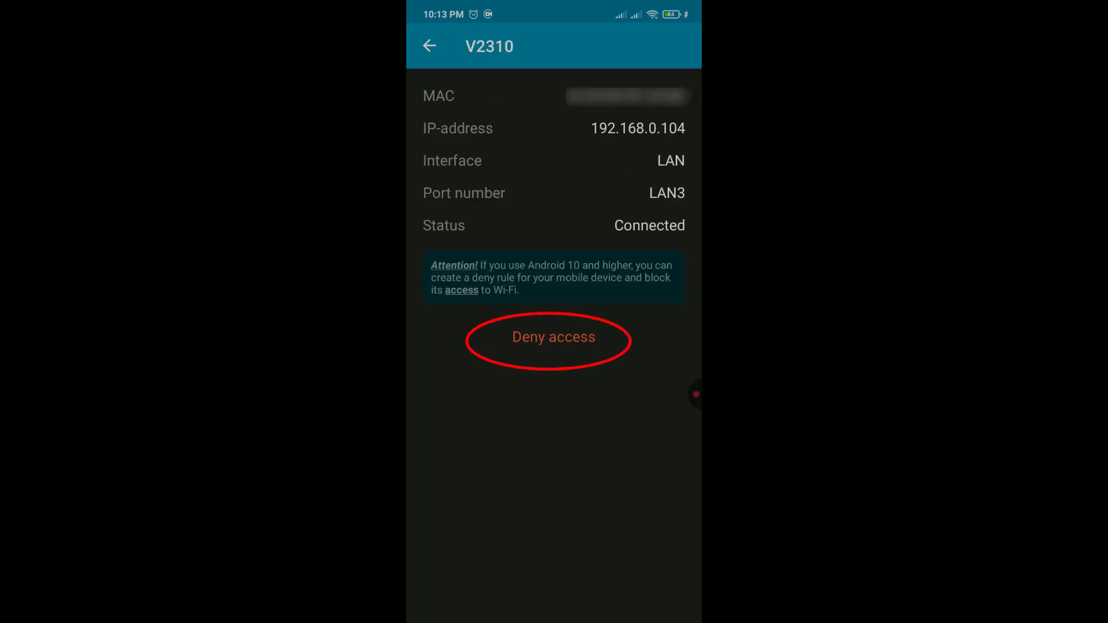
- Deny network access for client V2310, then allow its access again
{"action": "left_click", "coordinate": [553, 337]}
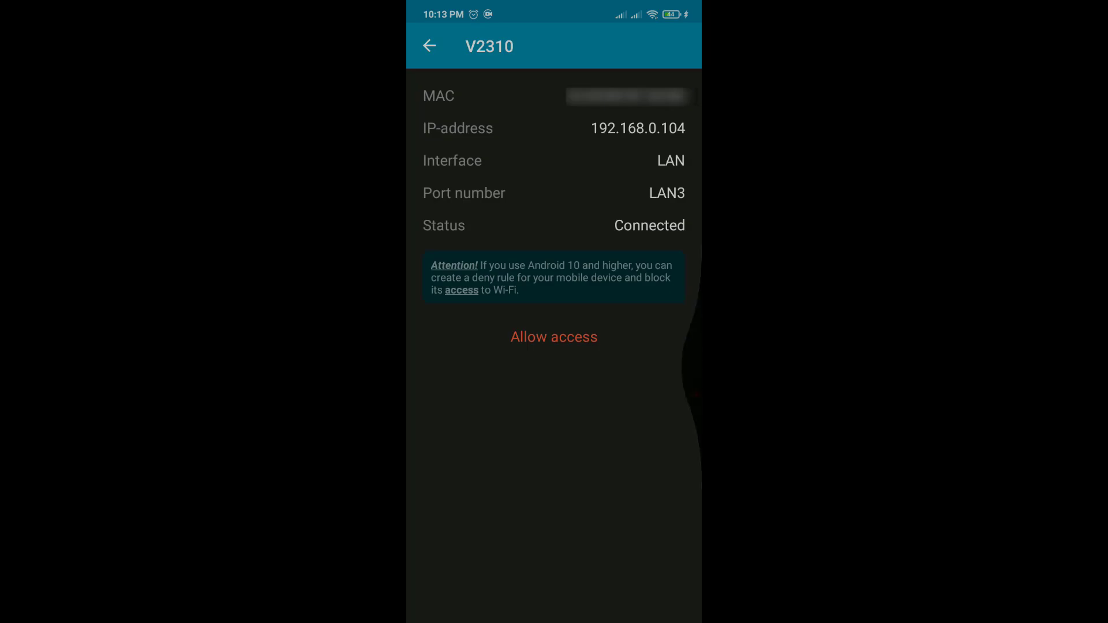
{"action": "left_click", "coordinate": [429, 46]}
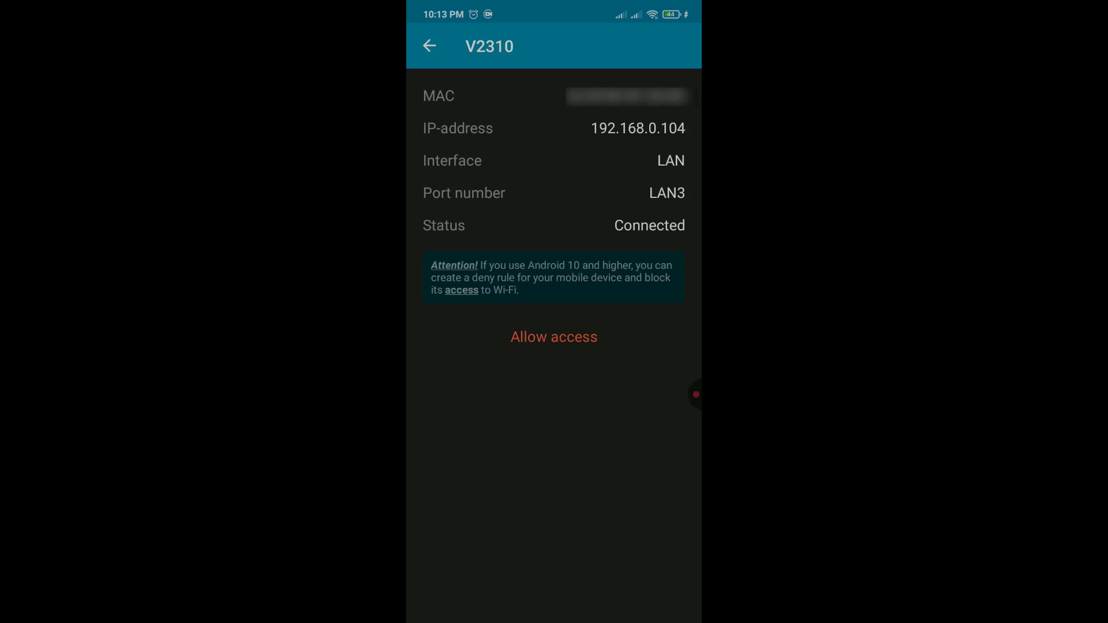
{"action": "left_click", "coordinate": [553, 337]}
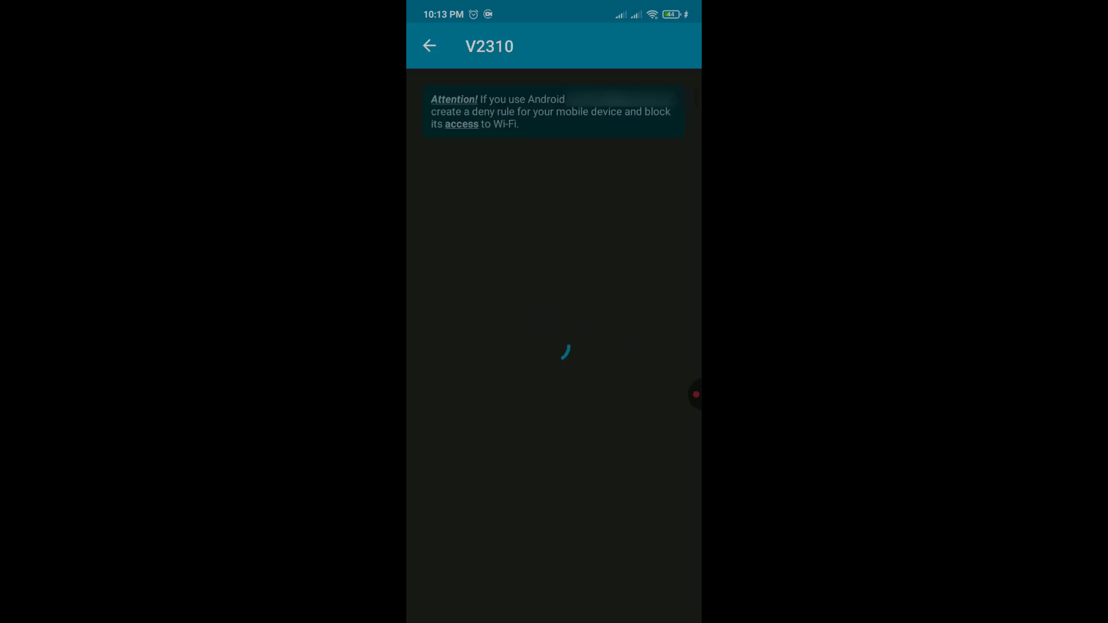